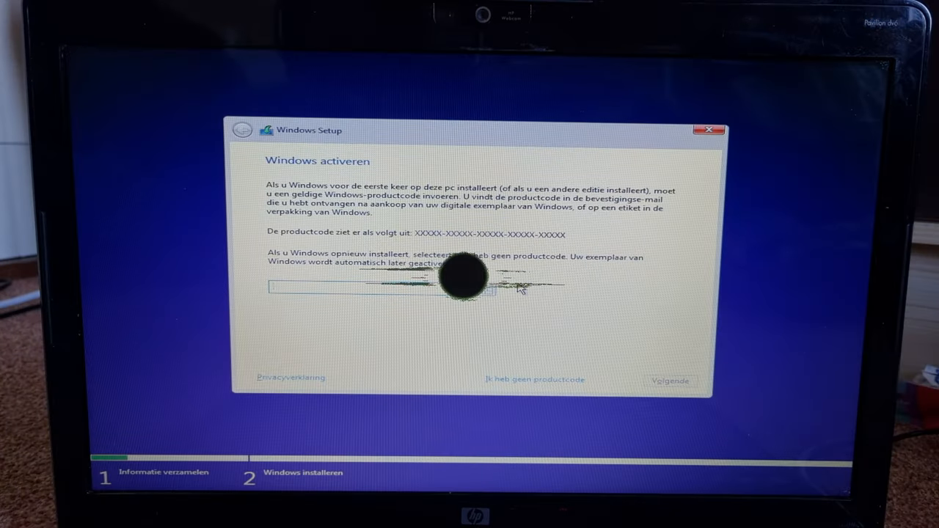
# Skip the product key and install Windows on Station 0 Partitie 2.
pyautogui.click(518, 380)
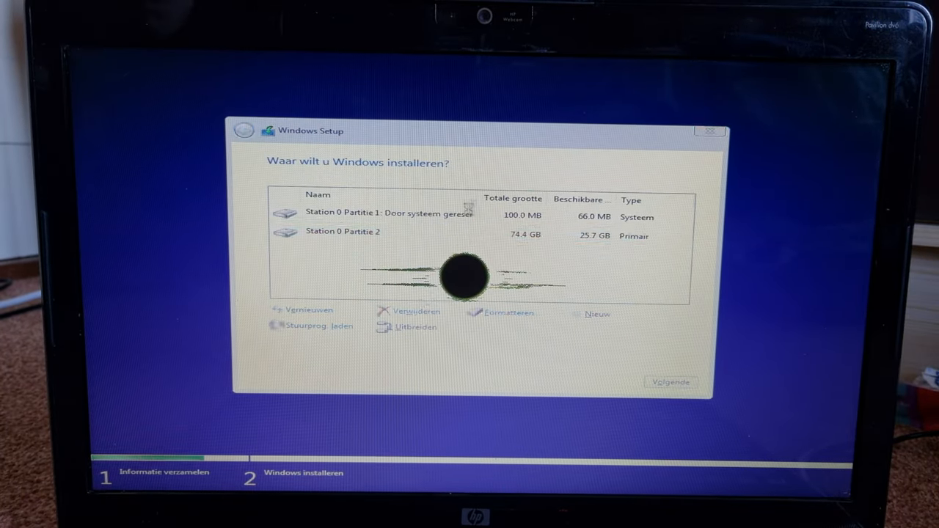
pyautogui.click(670, 382)
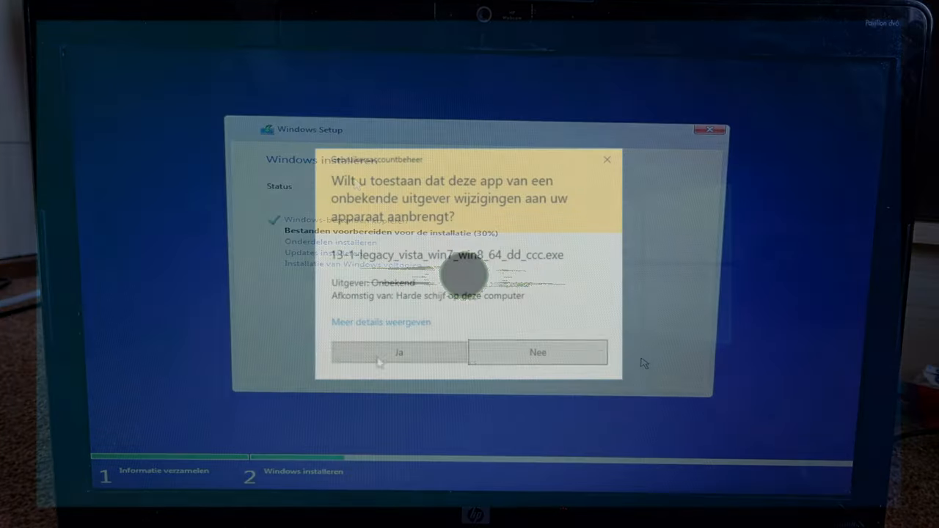
pyautogui.click(398, 352)
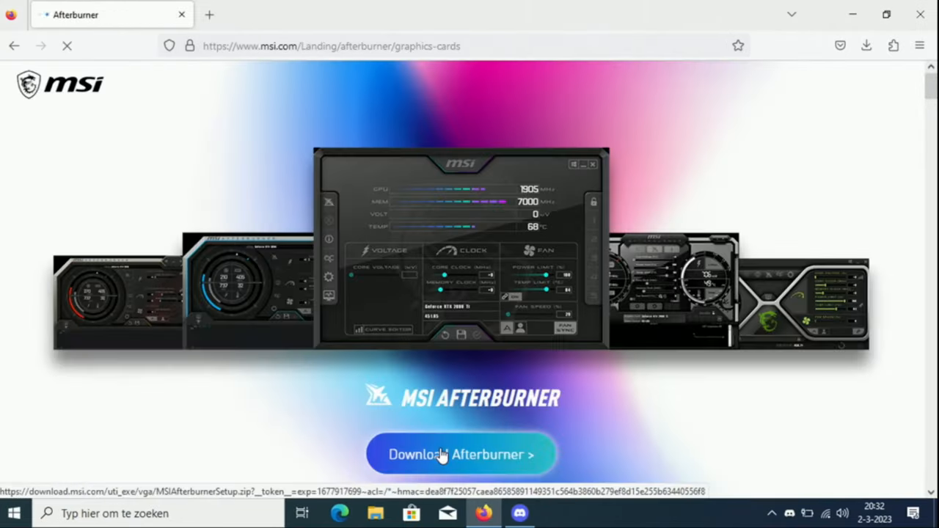
# Download the MSI Afterburner installer from msi.com.
pyautogui.click(461, 454)
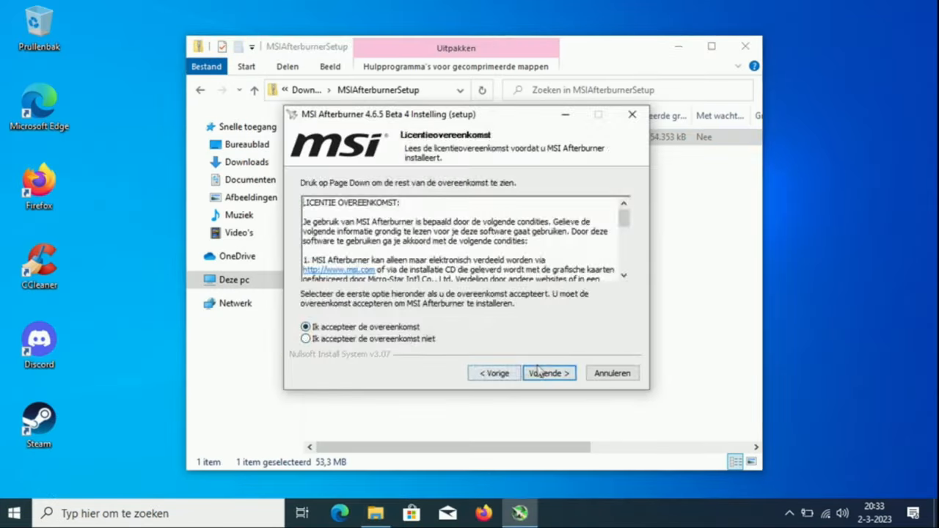